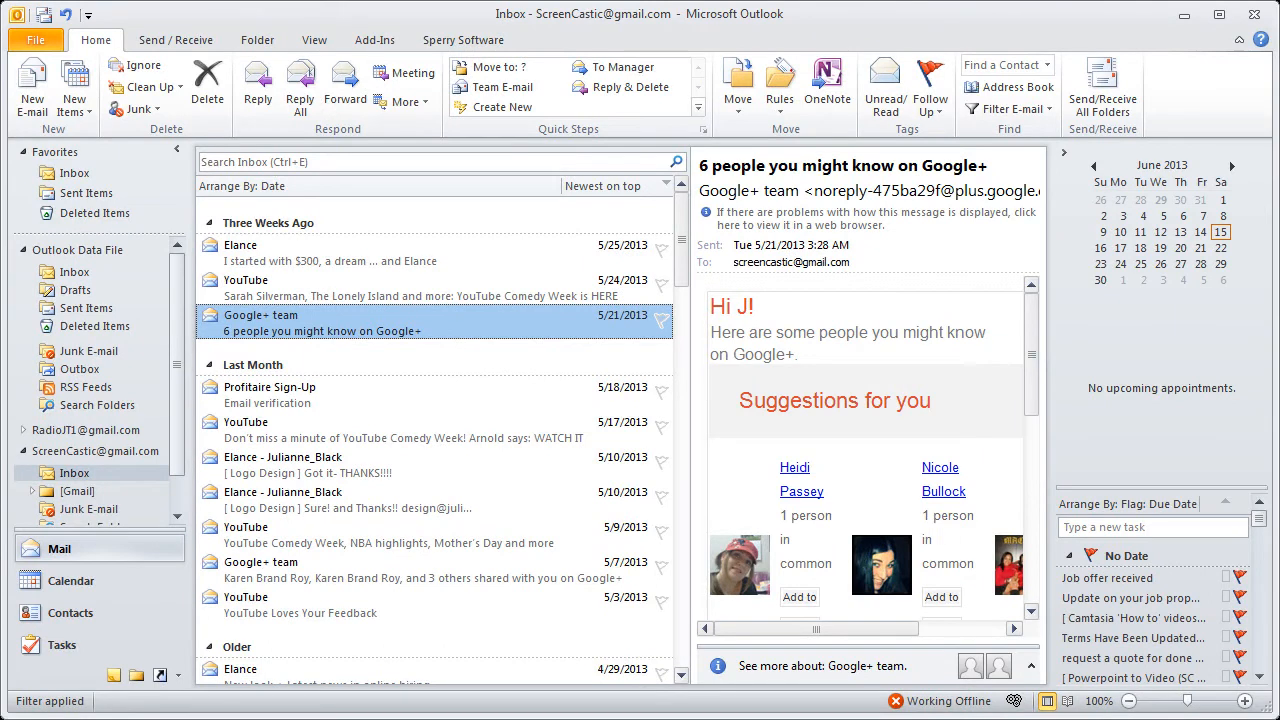
mouse_move(463, 40)
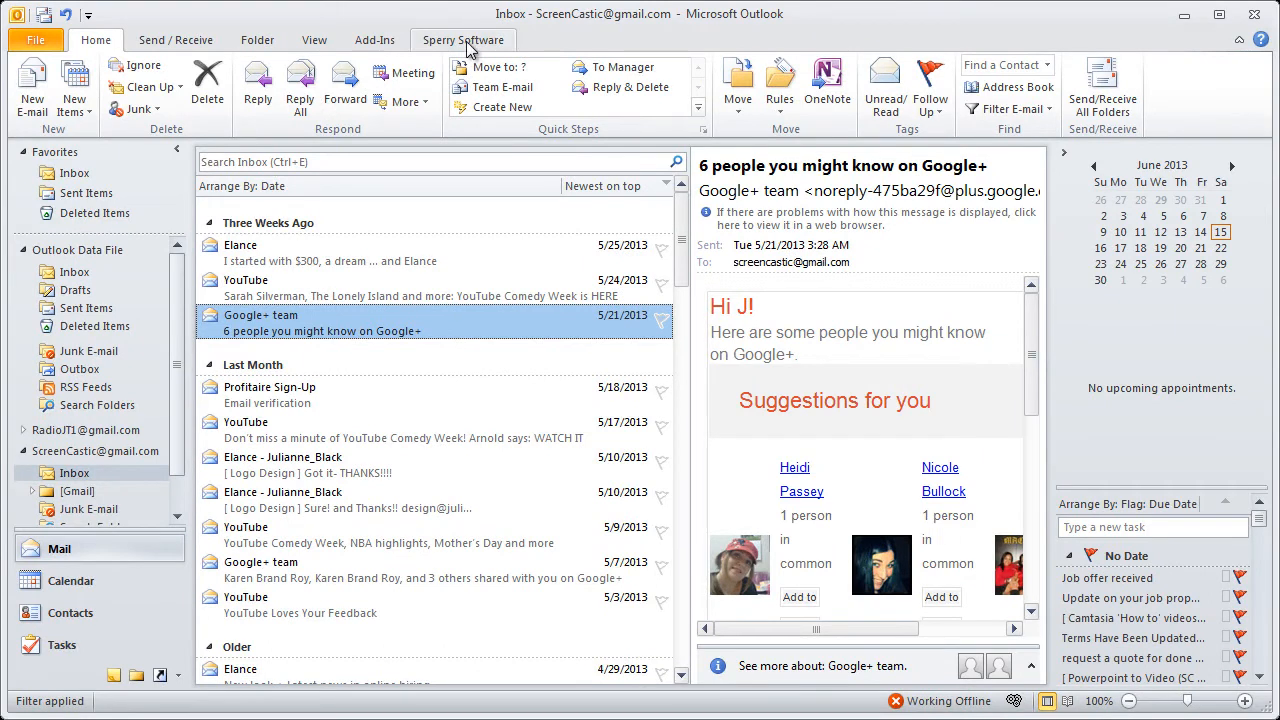
Switch the ribbon to the Sperry Software add-ins tab.
left_click(463, 39)
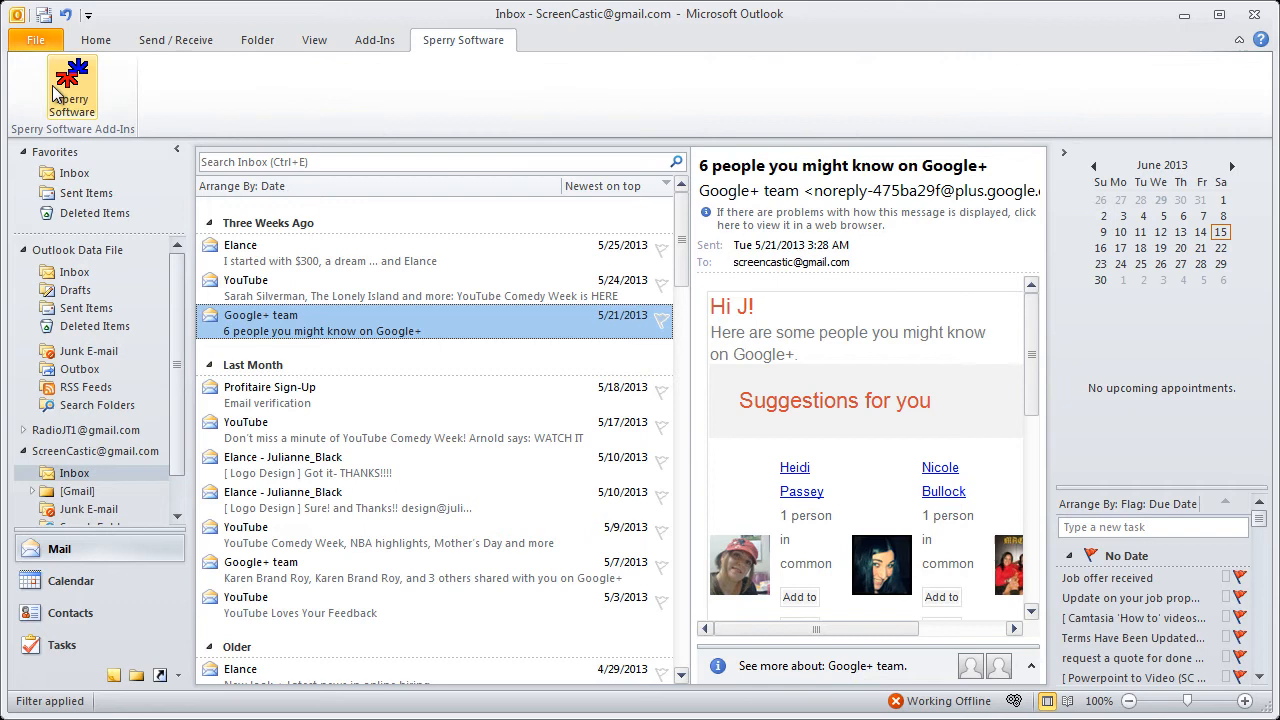
Open the Sperry Software Add-In Configuration window showing Auto Print's Incoming Email settings.
left_click(71, 85)
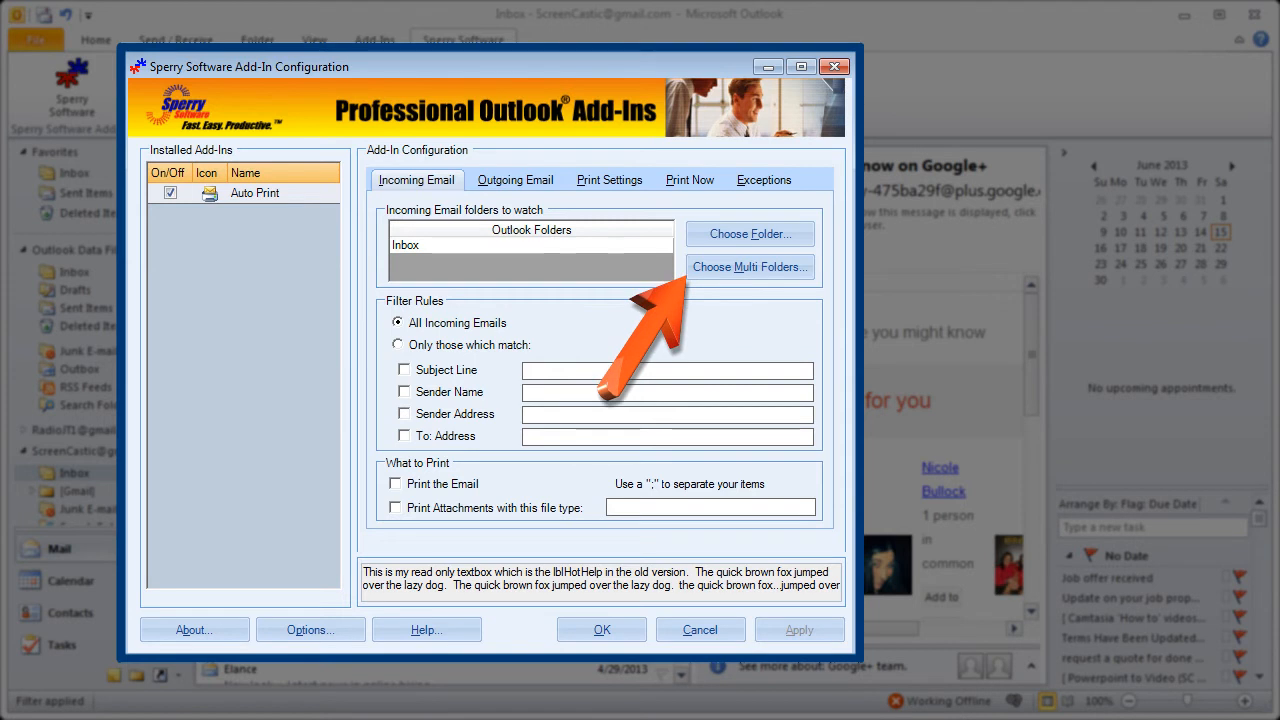
Add News Feed to the watched folders alongside Inbox and dismiss the restart note.
left_click(750, 266)
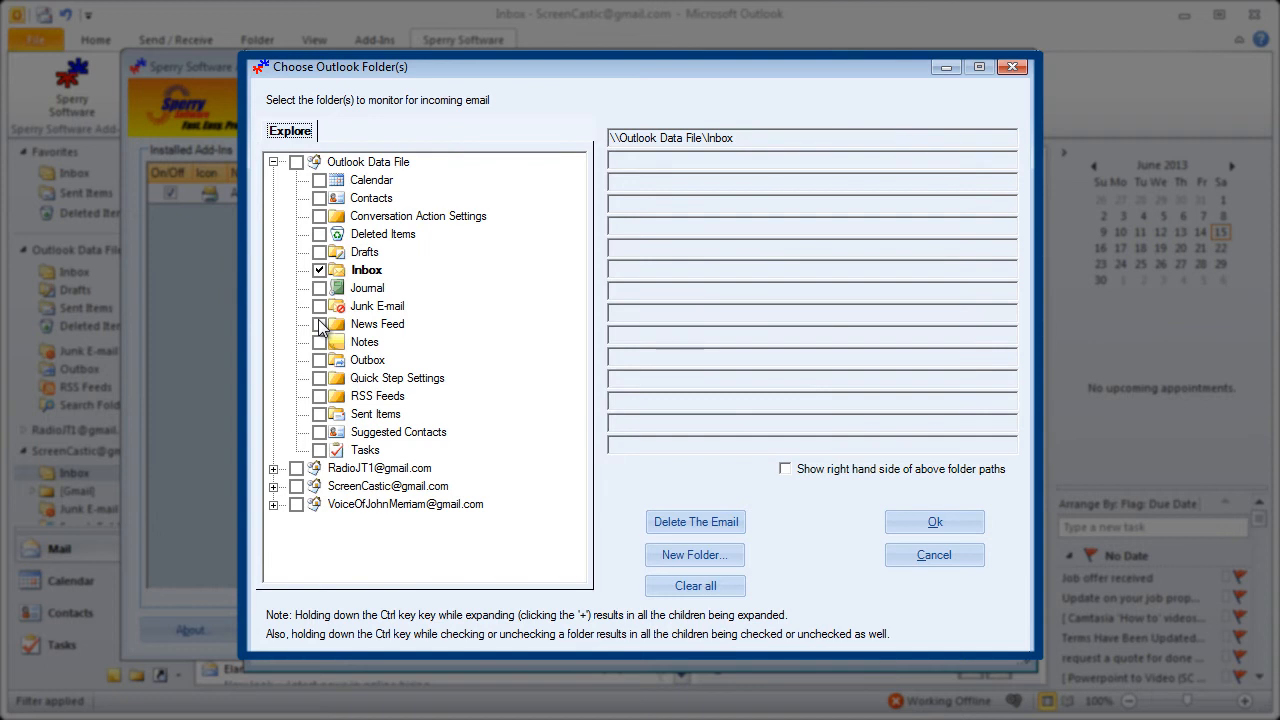
left_click(319, 323)
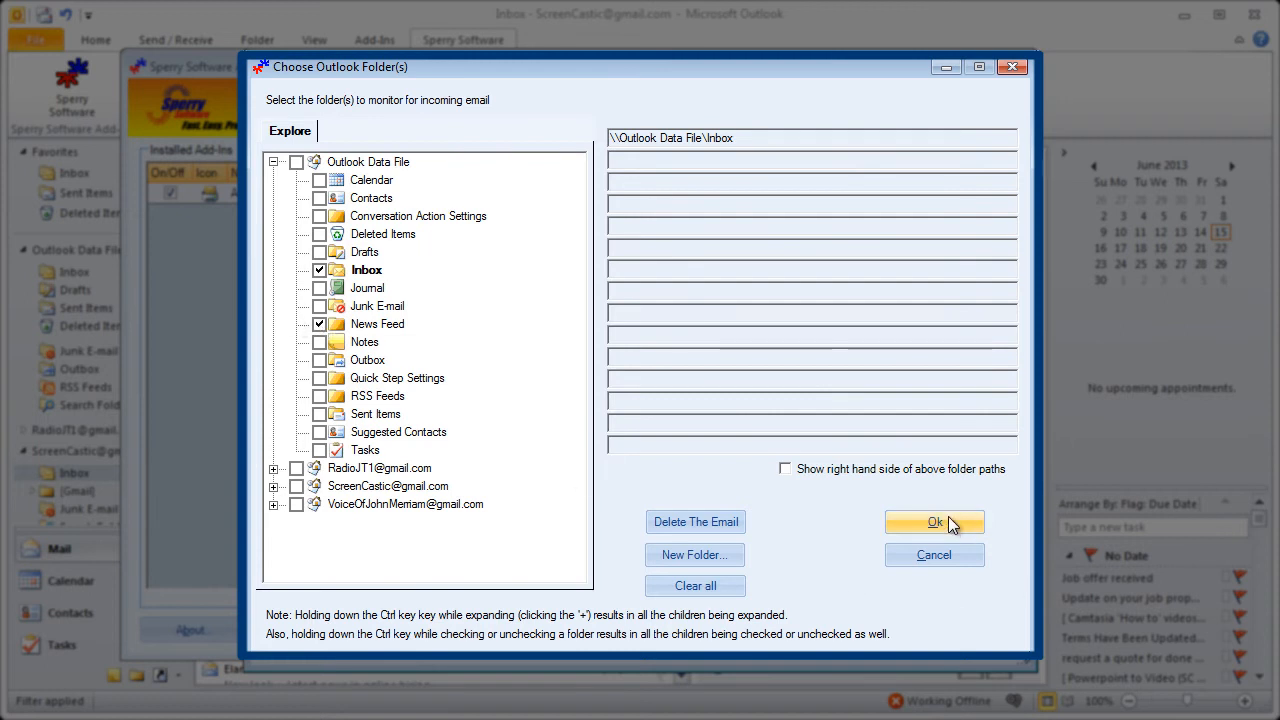
left_click(934, 522)
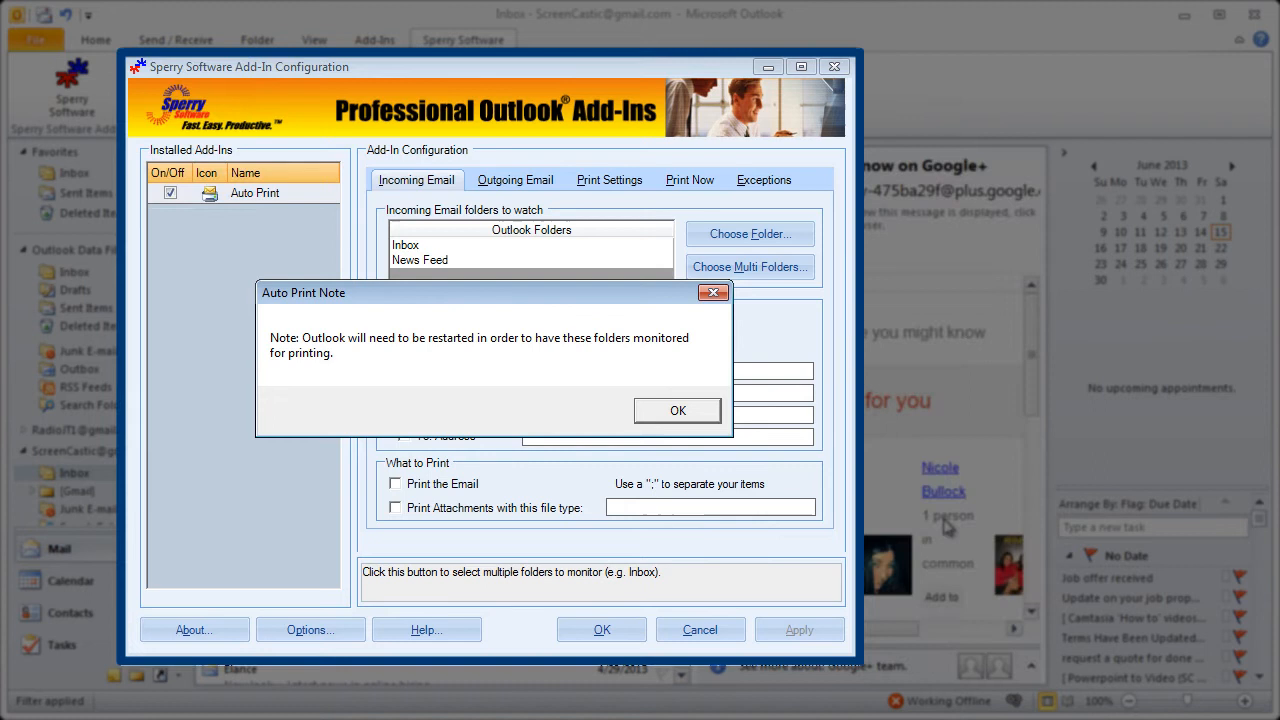
mouse_move(620, 488)
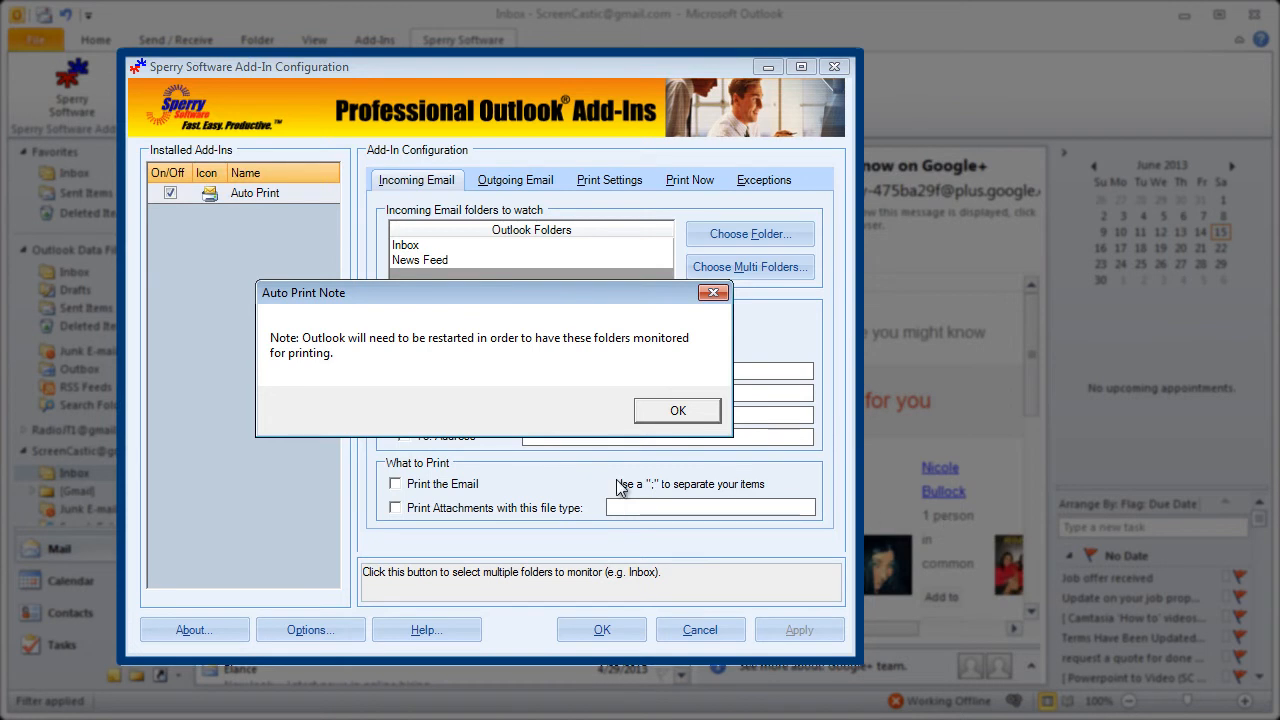
left_click(677, 410)
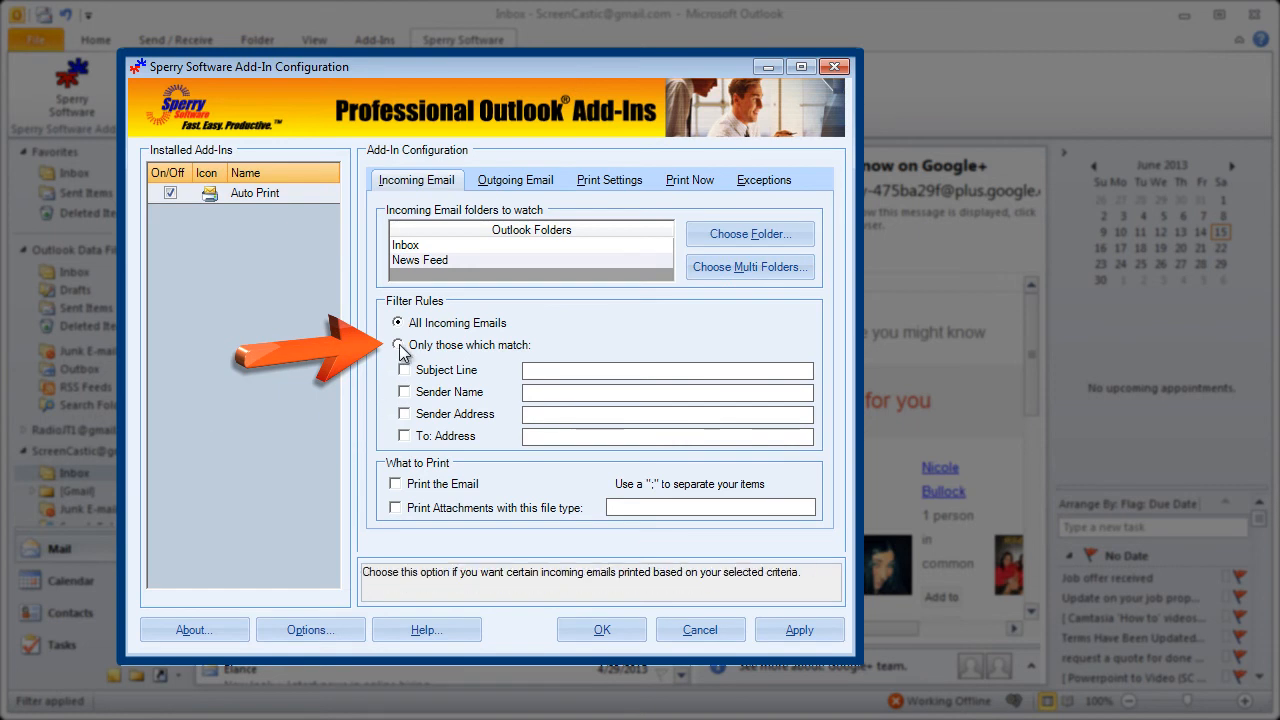
Set the Filter Rules to print only emails which match the filters.
left_click(398, 345)
type("Images; Documents")
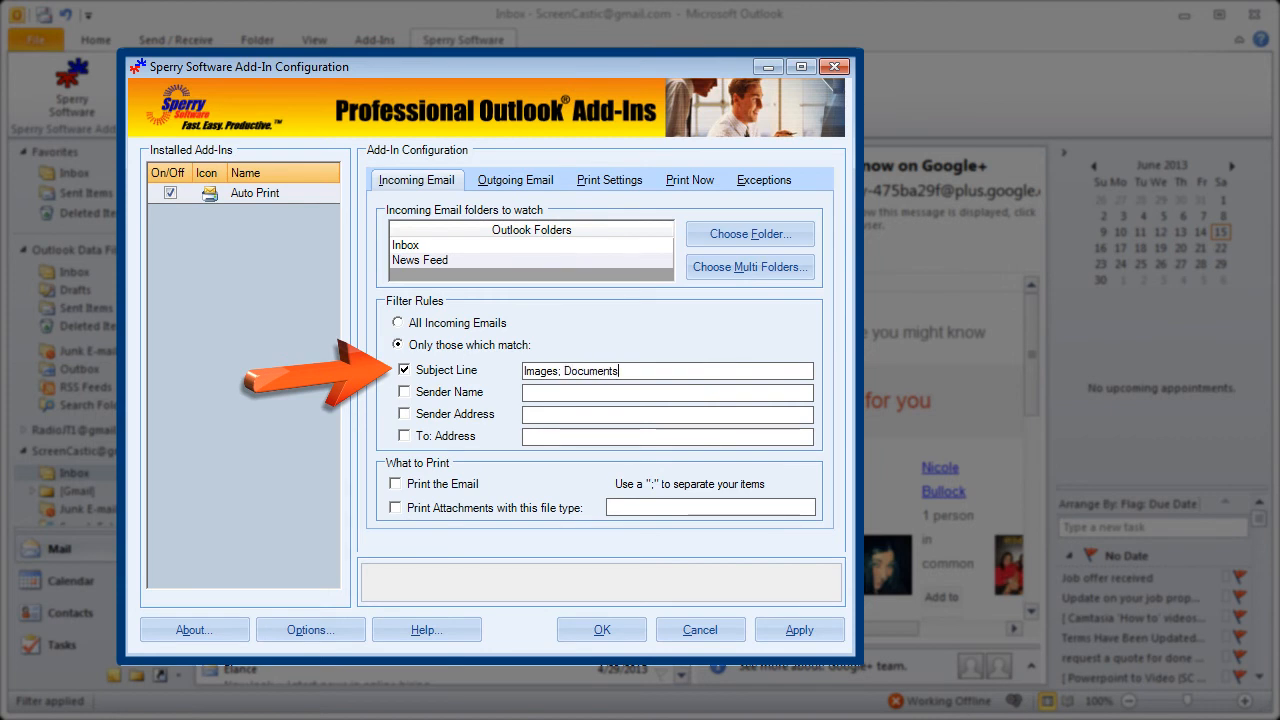
Filter subjects Contract and Urgent, senders Smith and Jones, and addresses *MyCompany.com, *OurLegal.com.
type("; Contra")
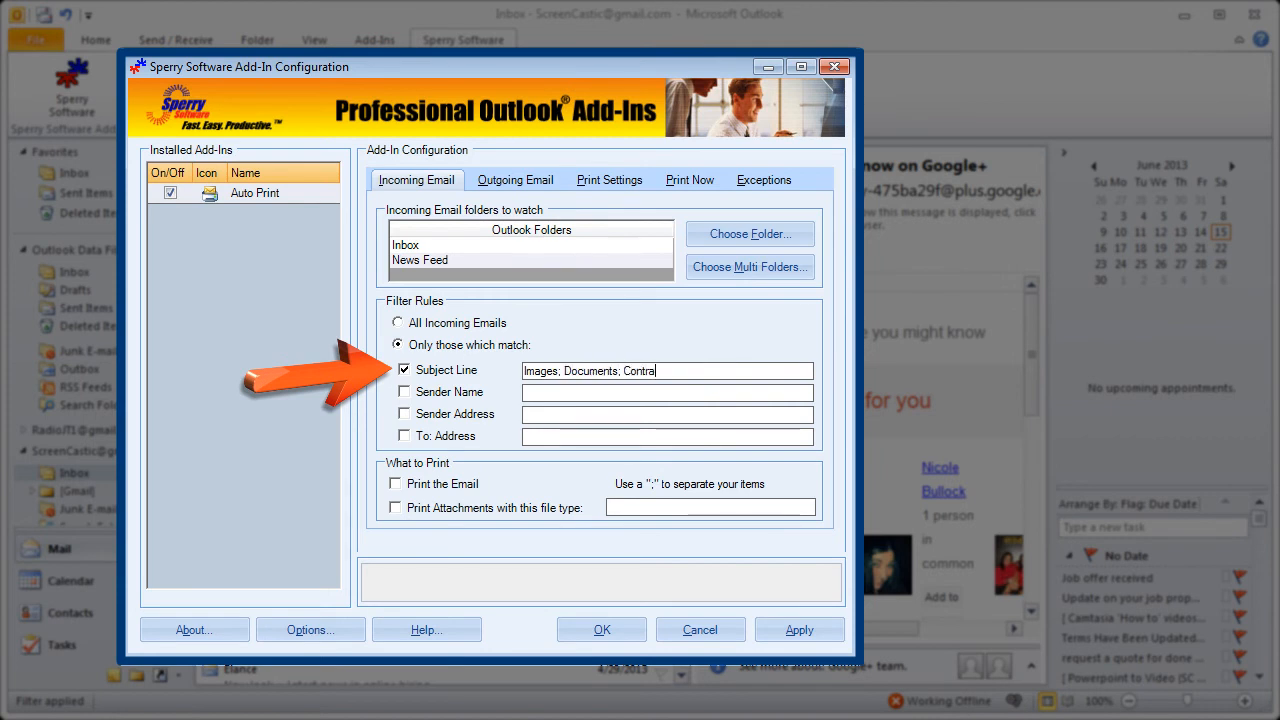
type("ct; Urgent")
left_click(667, 392)
type("Sm")
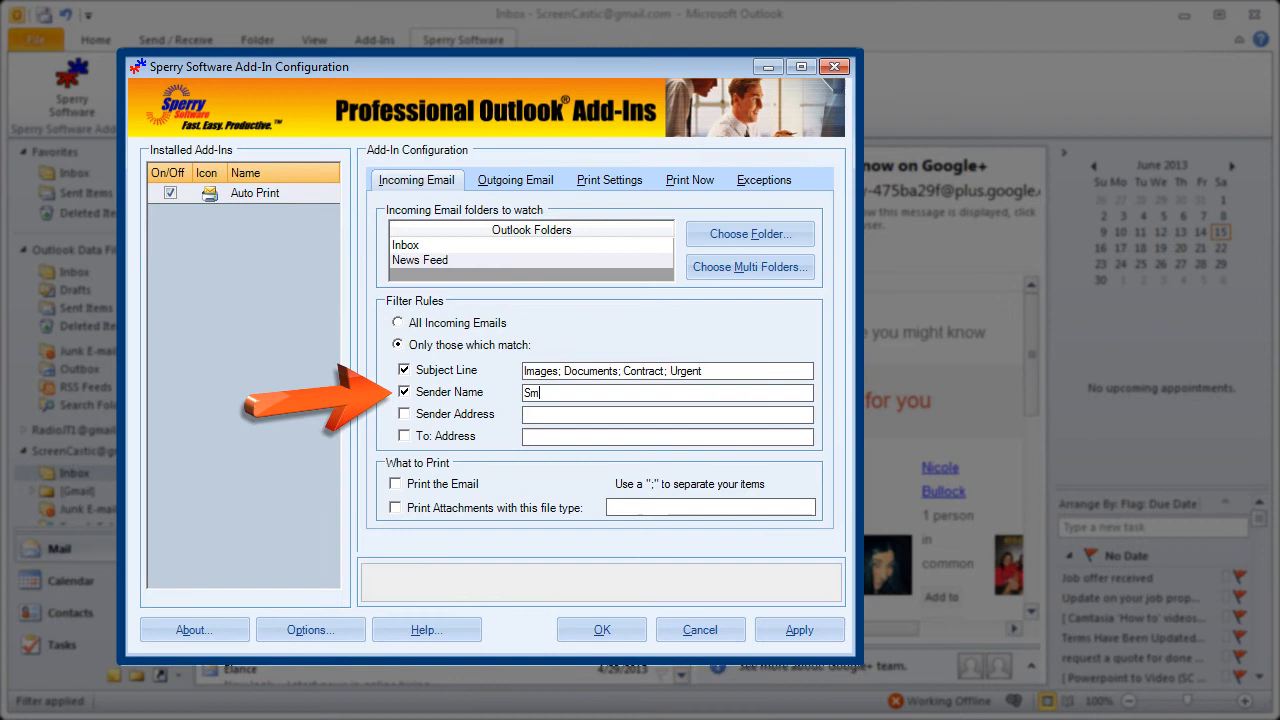
type("ith; Jones")
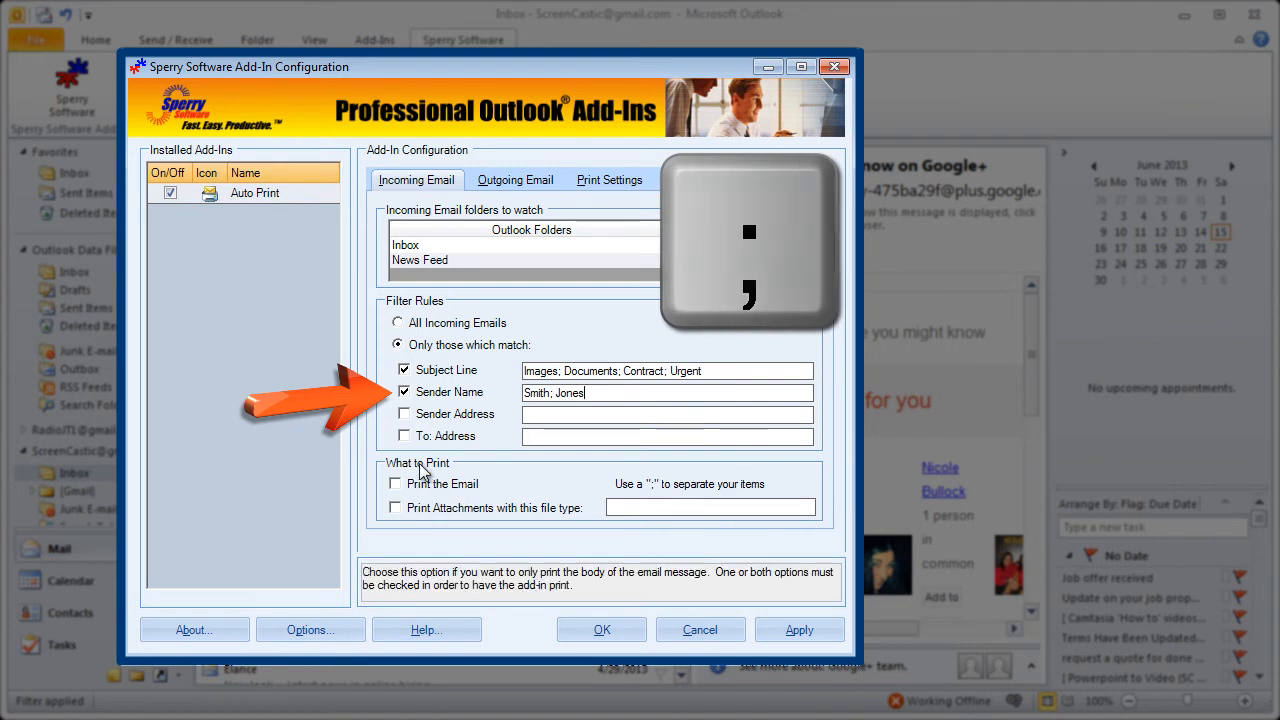
left_click(404, 413)
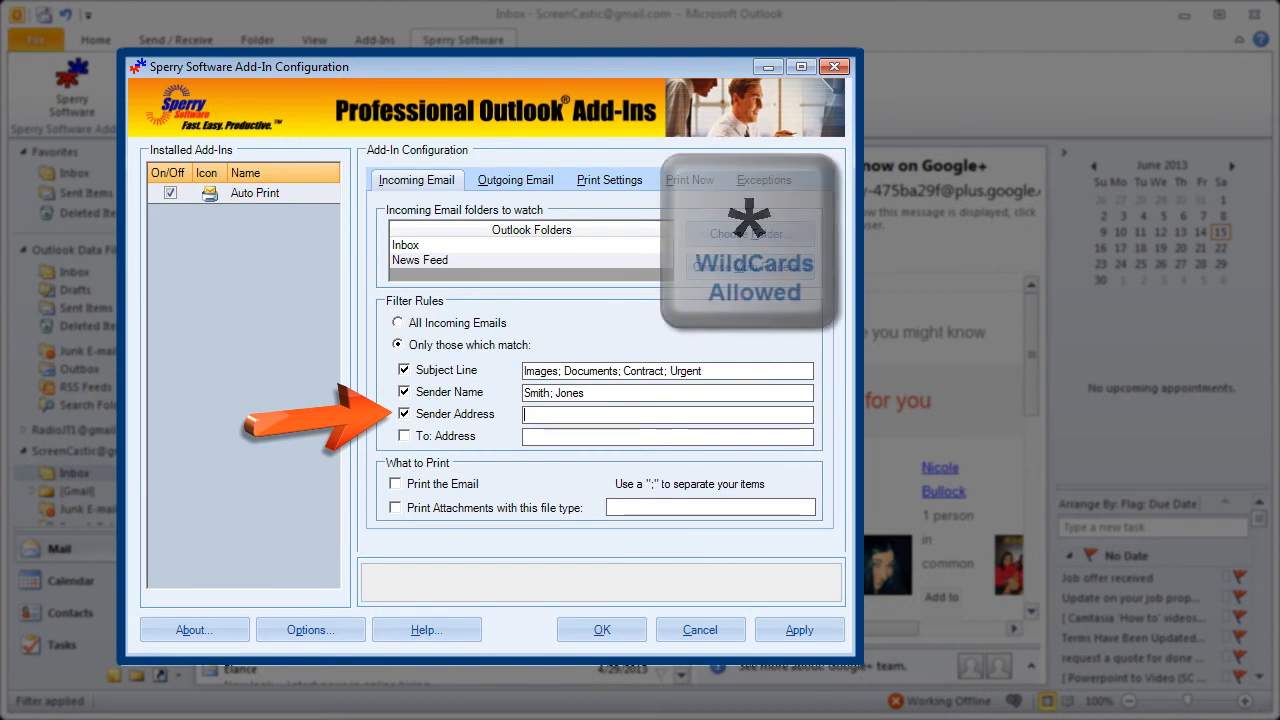
type("*MyCompany.com;")
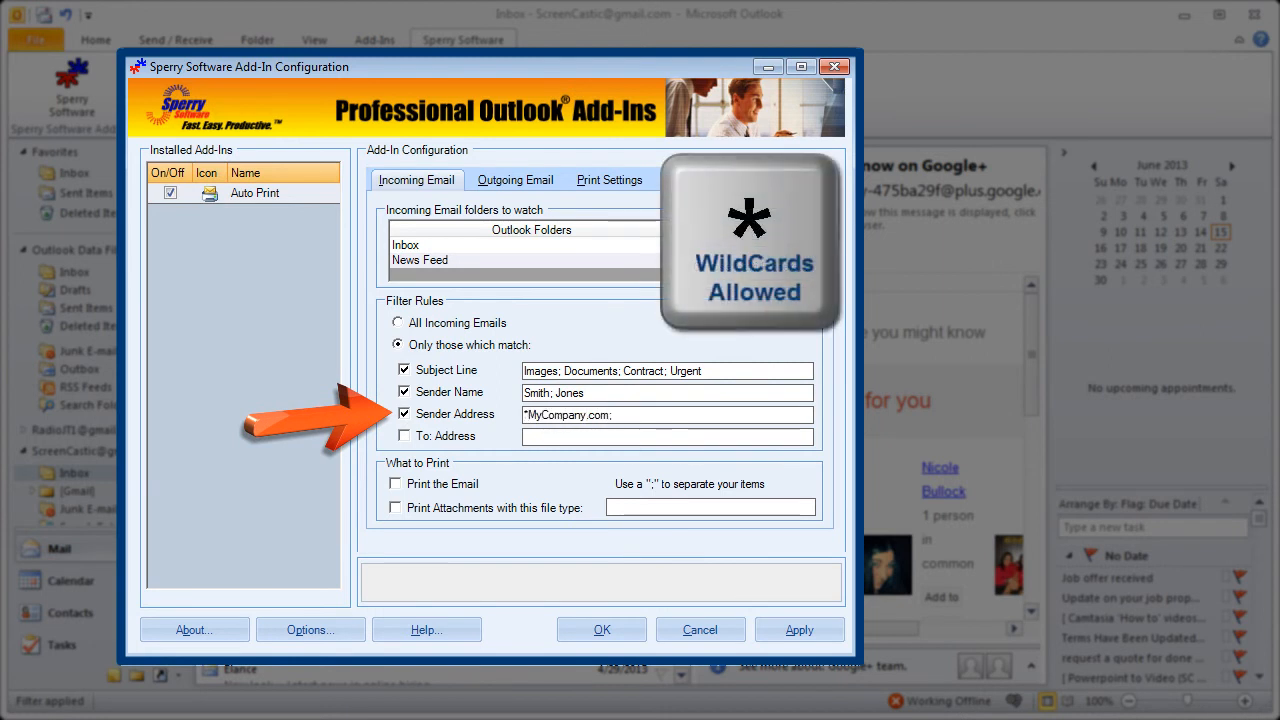
type("; OurLegal.com")
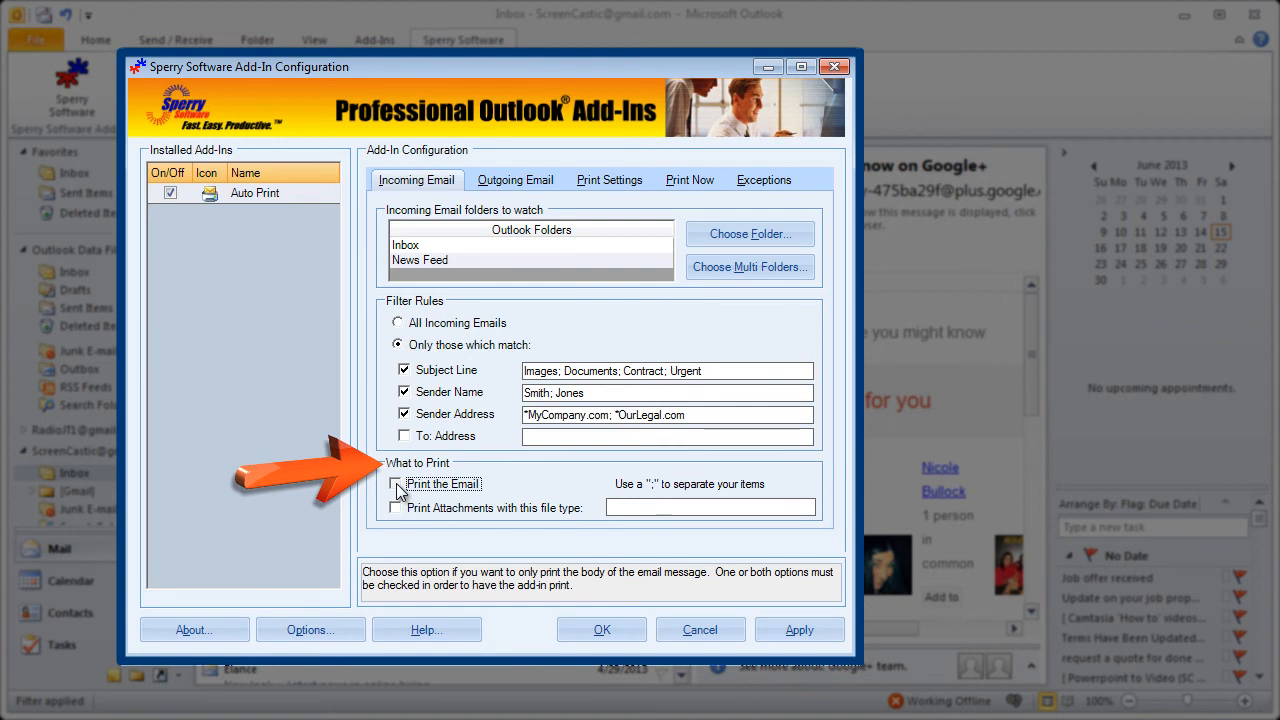
Leave Print the Email unticked and enable Print Attachments with this file type.
left_click(396, 484)
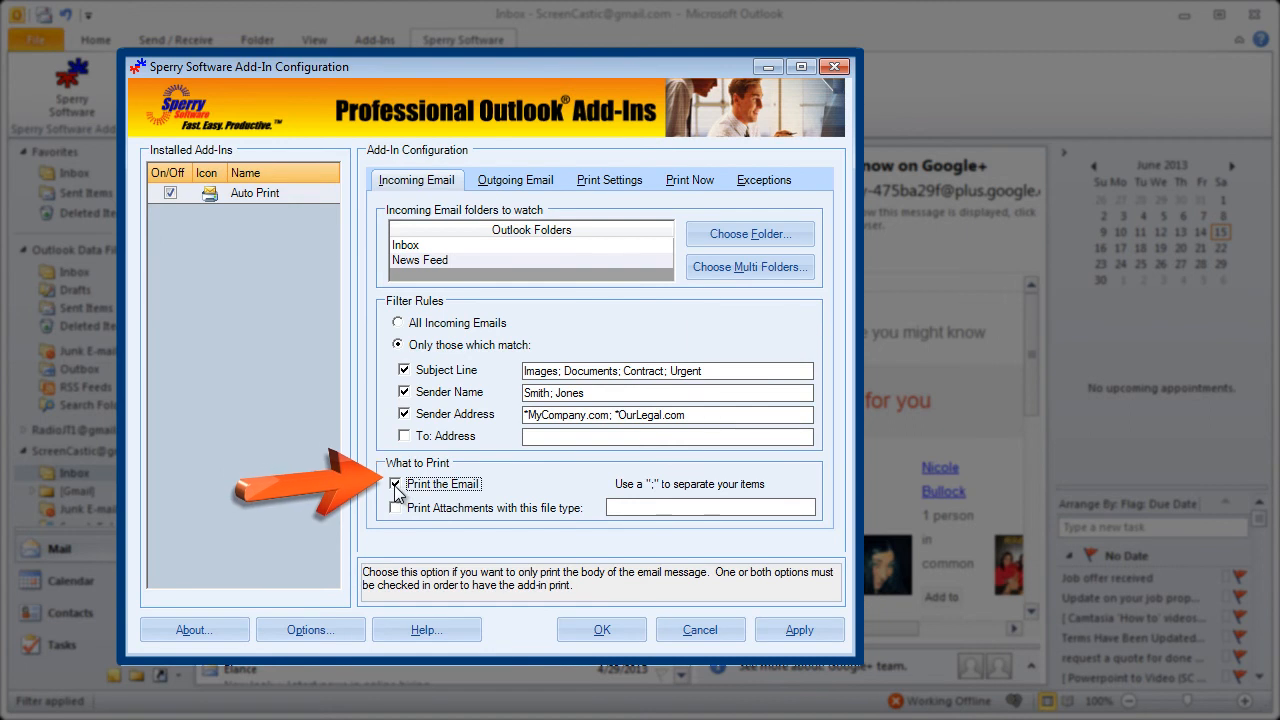
left_click(396, 483)
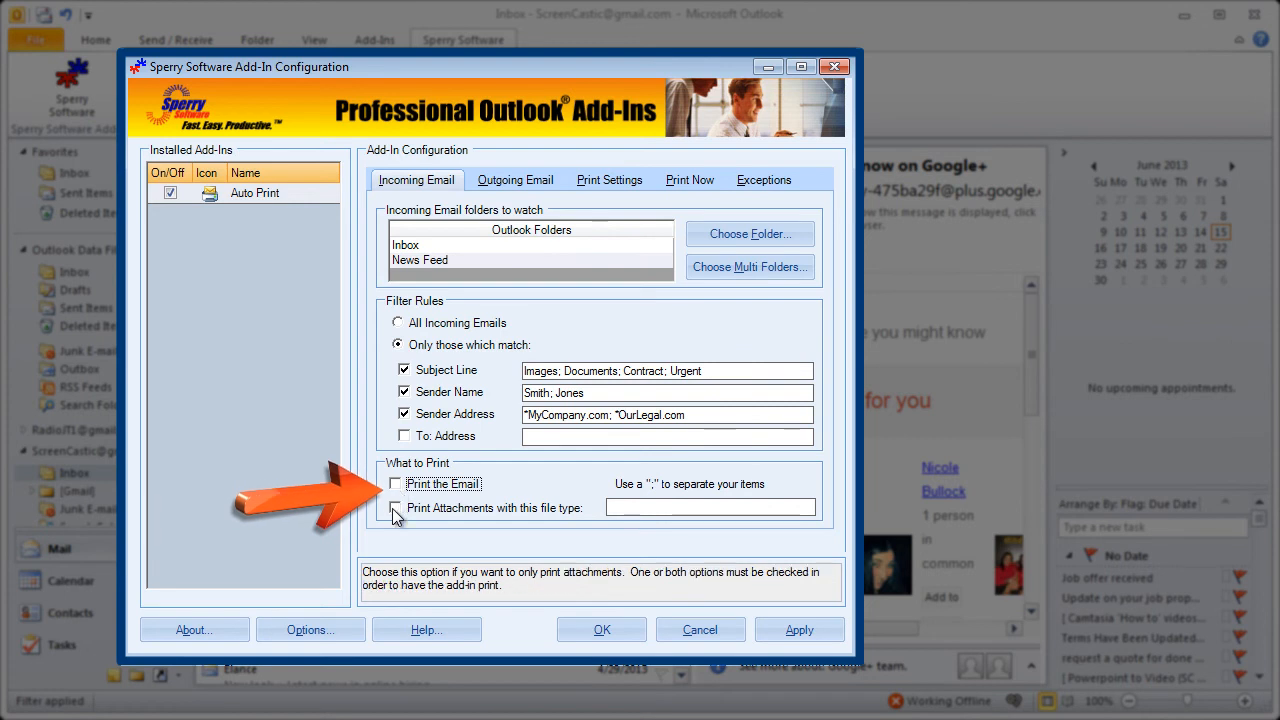
left_click(396, 508)
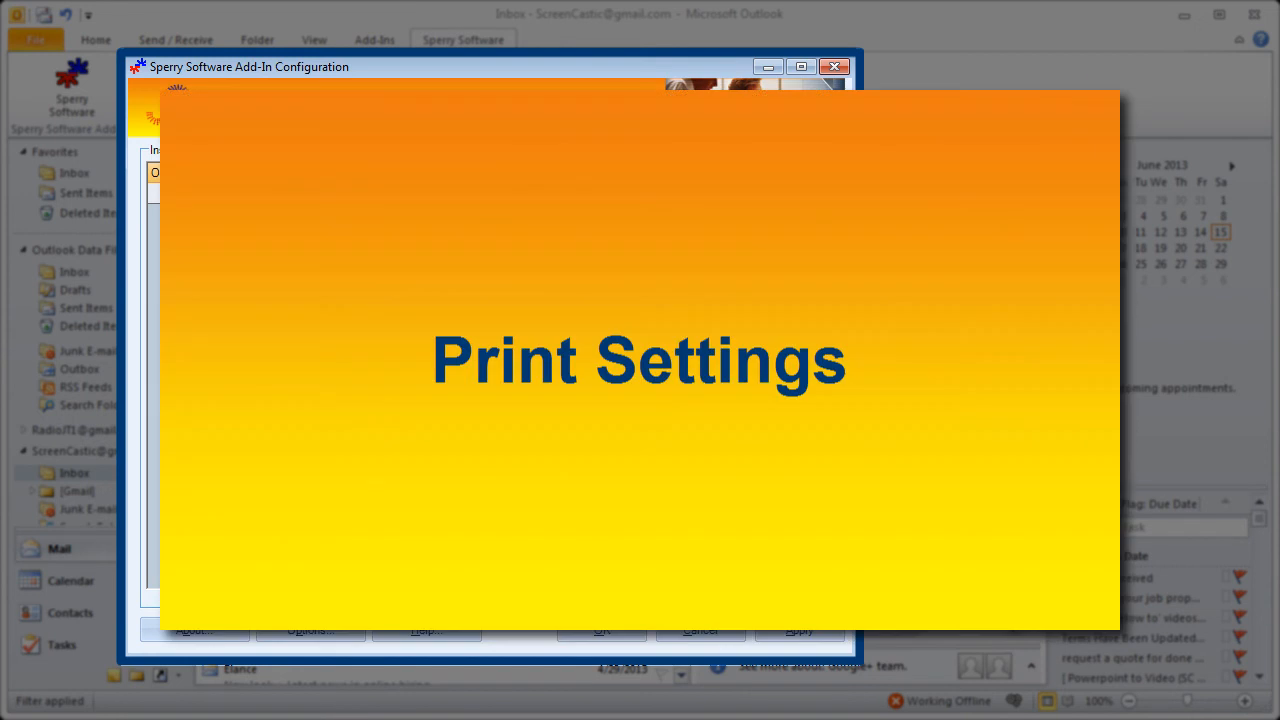
mouse_move(157, 216)
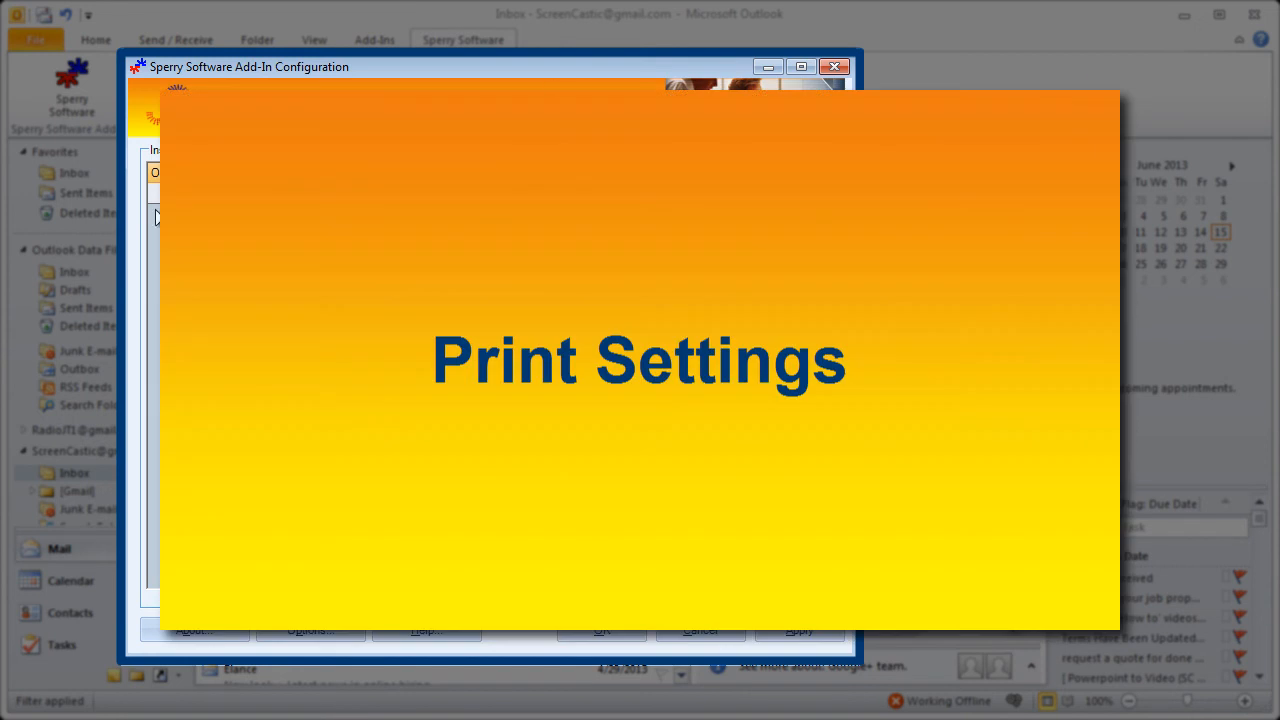
Show the Print Settings page with image, page setup, print and temp folder options.
left_click(610, 179)
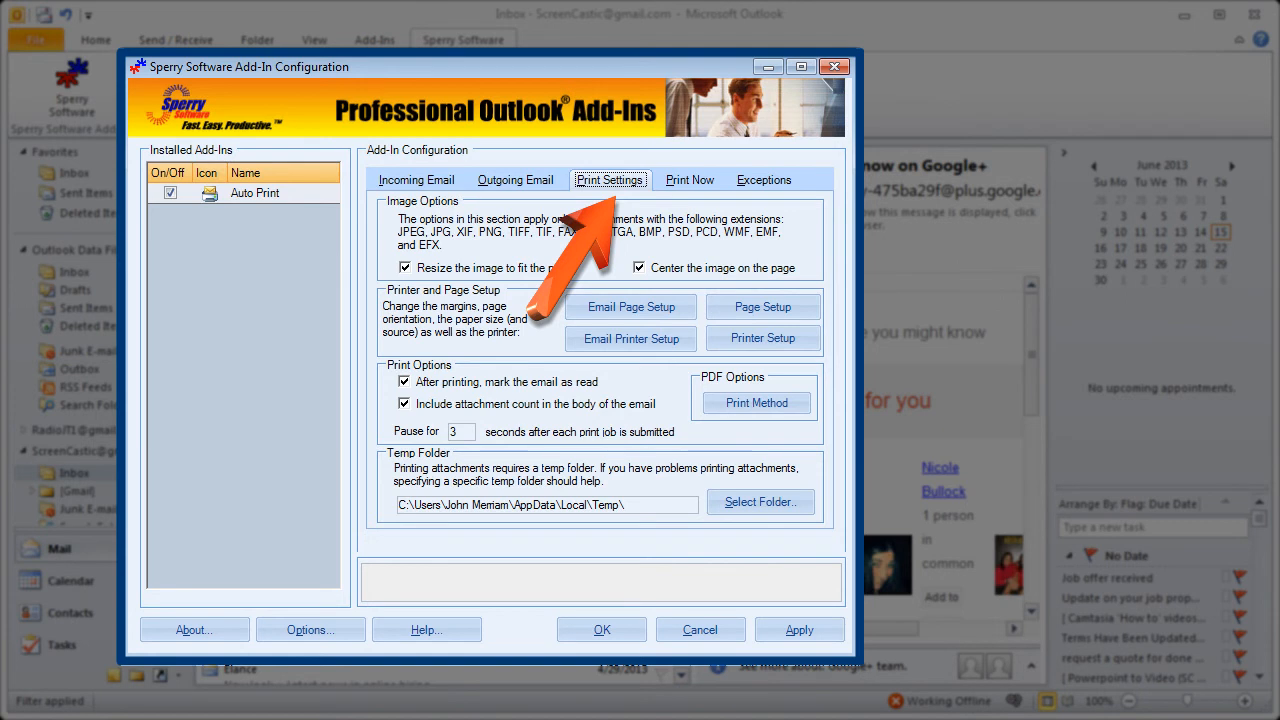
mouse_move(694, 194)
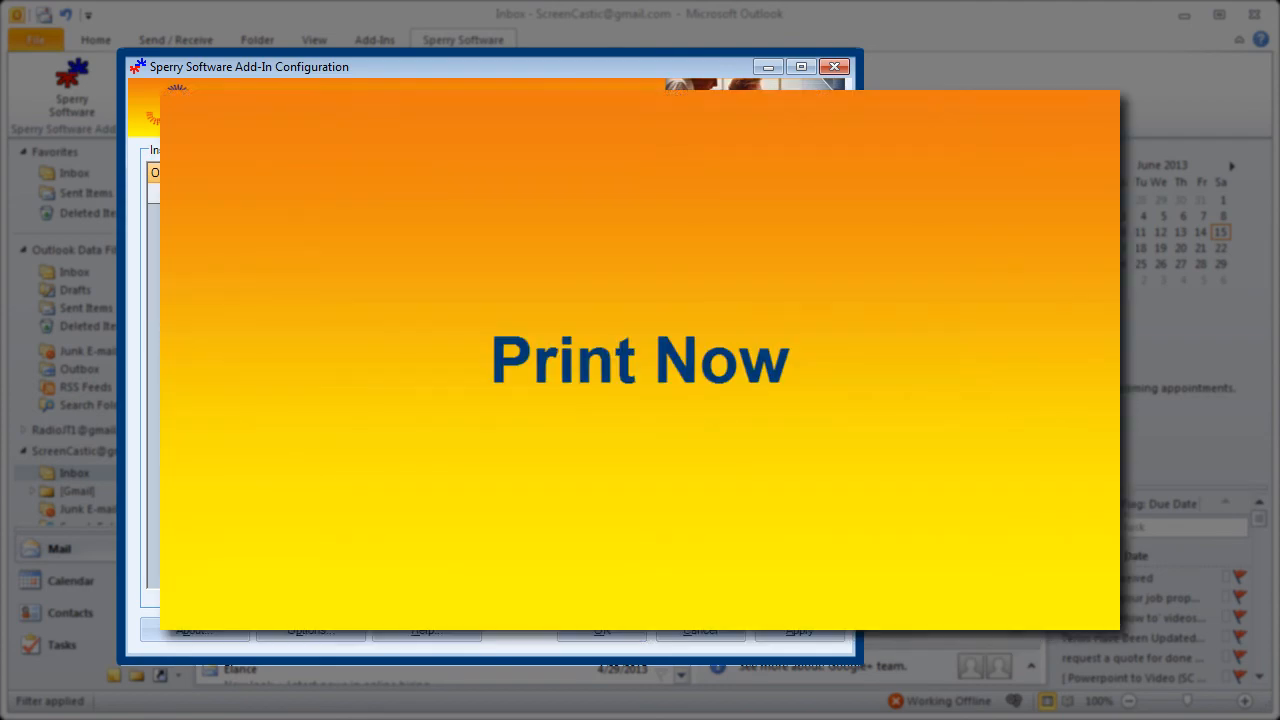
View the Print Now options, then the Exceptions page with no file types excluded.
left_click(690, 179)
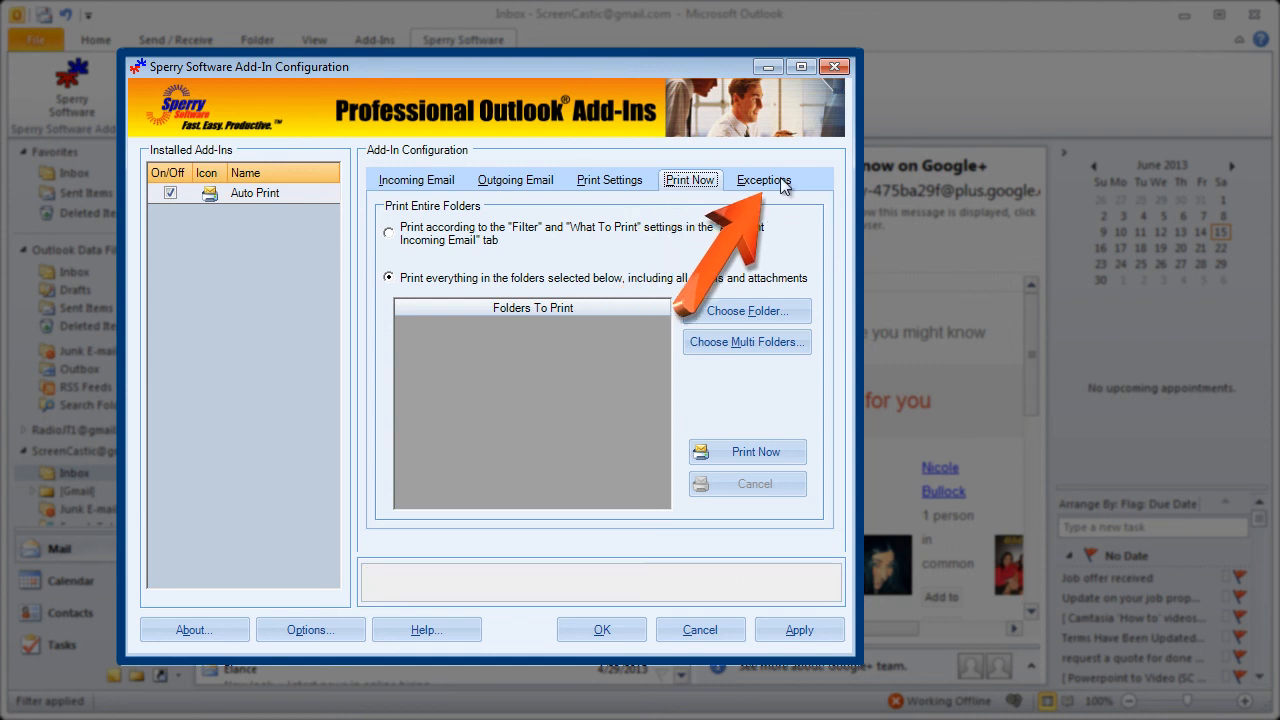
left_click(764, 179)
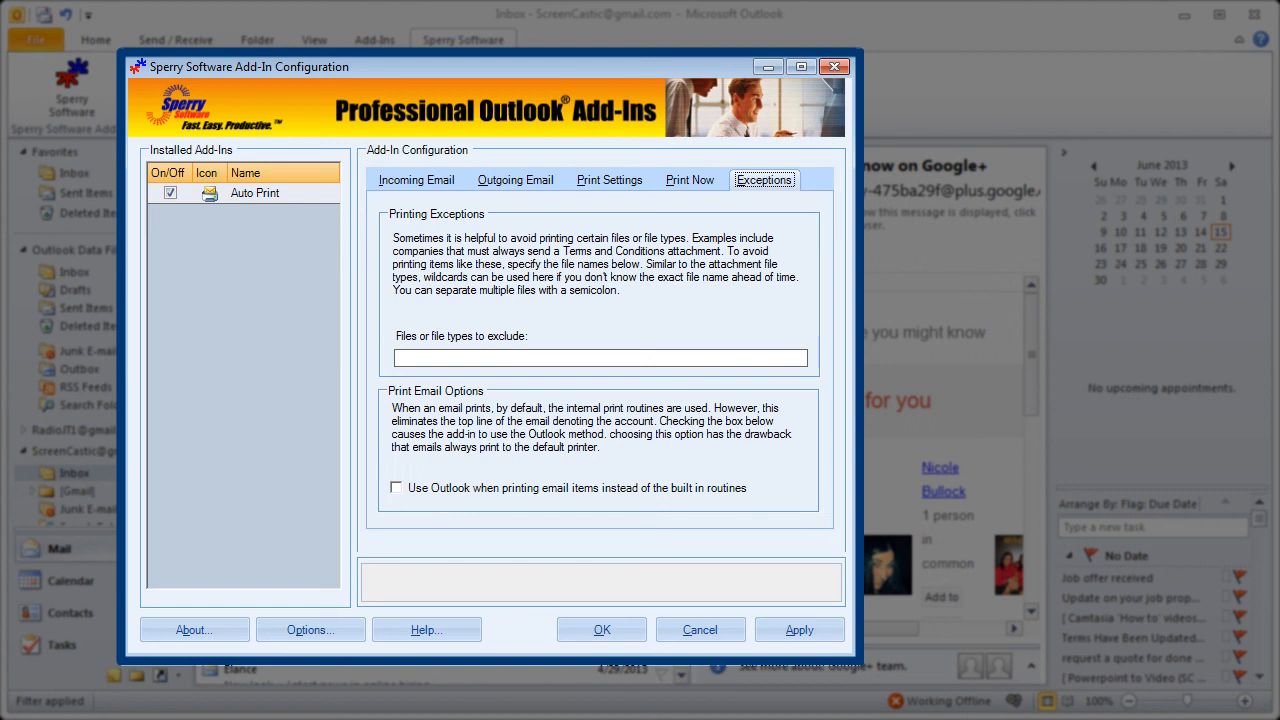
Return to Incoming Email, printing *.pdf, *.tif, *.jpg and *.jpeg attachments.
left_click(416, 180)
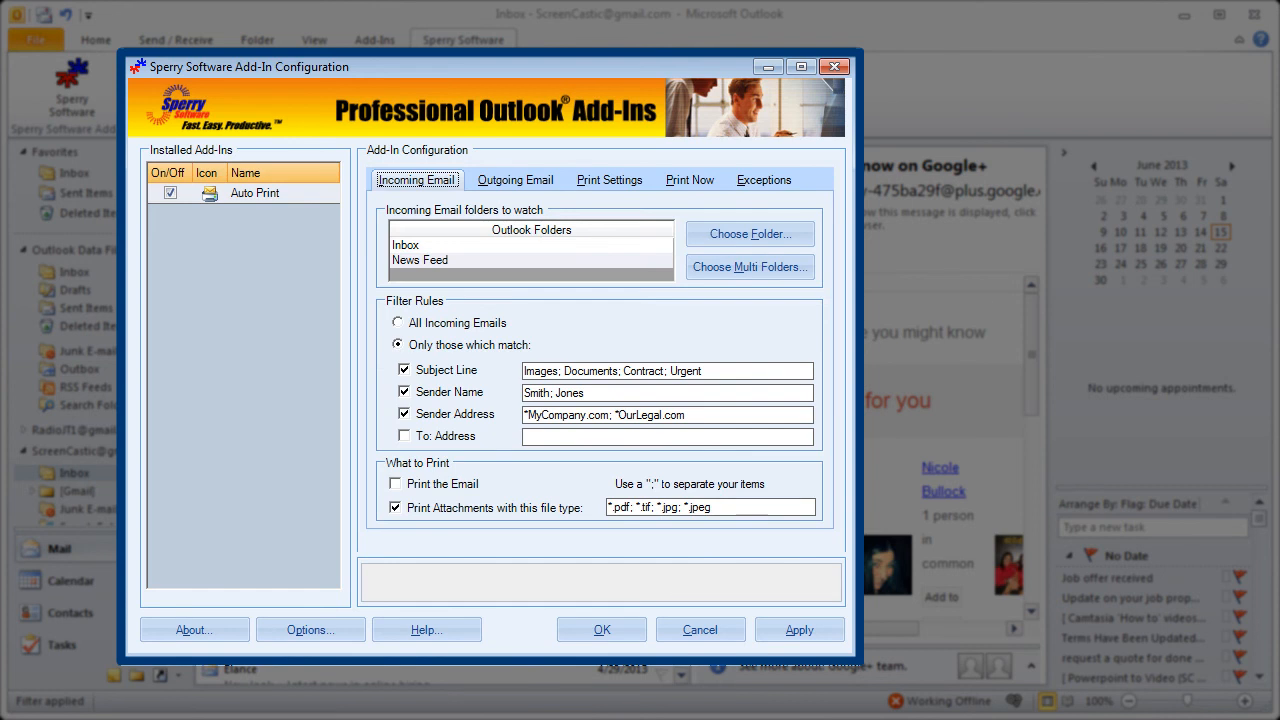